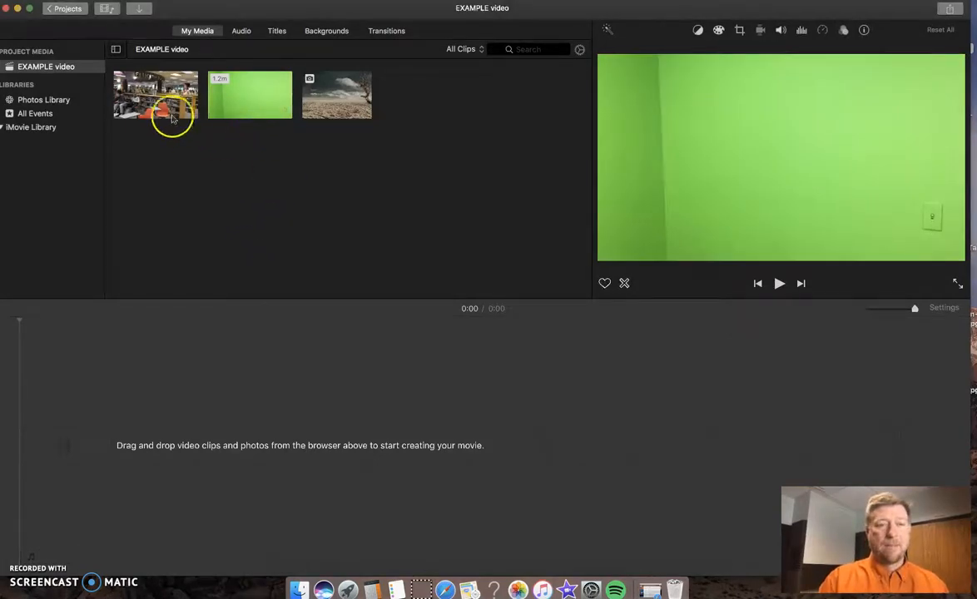
Add the desert background photo from My Media to the empty timeline
{"action": "left_click", "coordinate": [337, 94]}
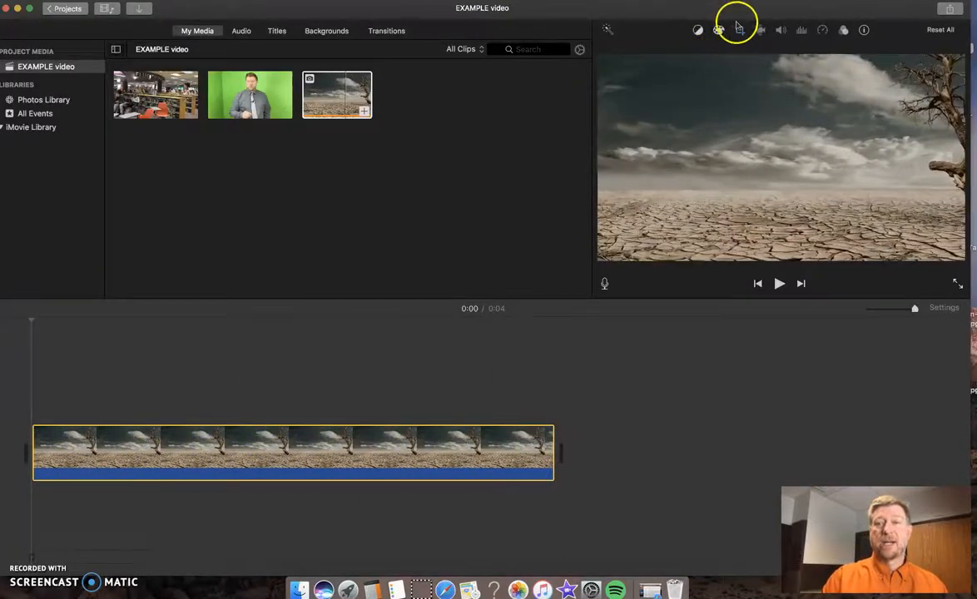
Change the desert still's crop style from Ken Burns to Fit
{"action": "left_click", "coordinate": [739, 30]}
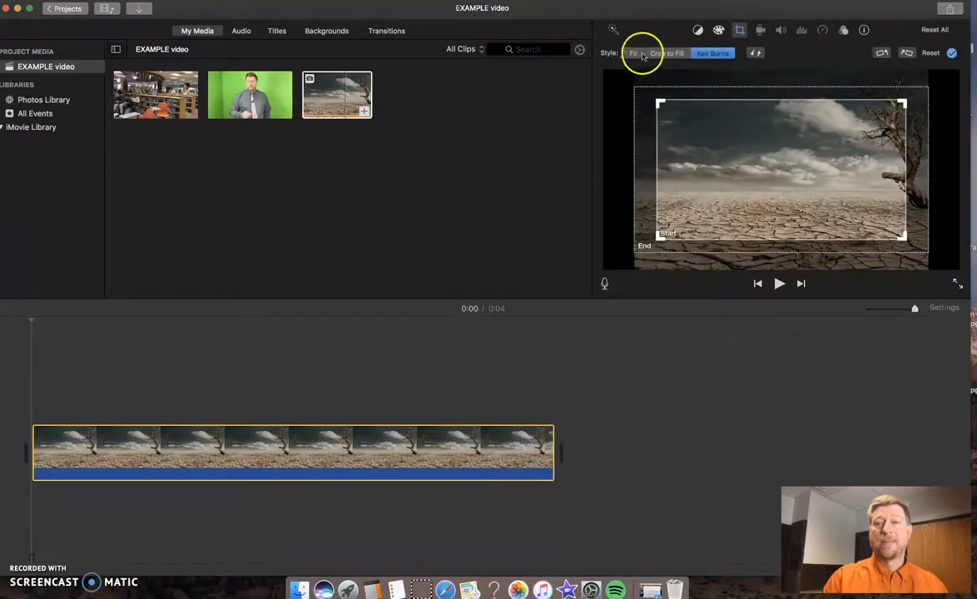
{"action": "left_click", "coordinate": [633, 51]}
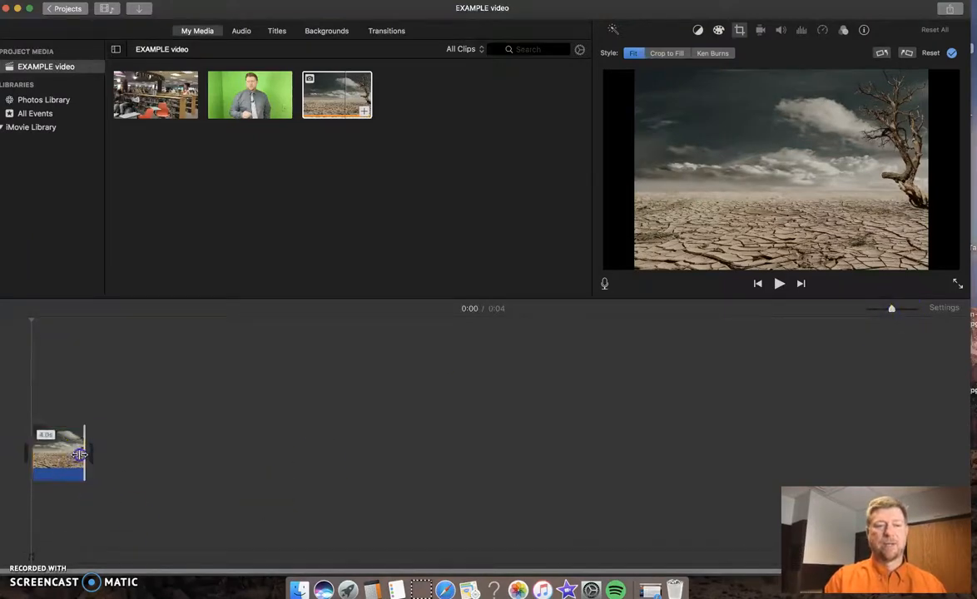
Extend the desert still's duration and place the green-screen presenter clip above it
{"action": "left_click_drag", "start_coordinate": [84, 453], "coordinate": [874, 453]}
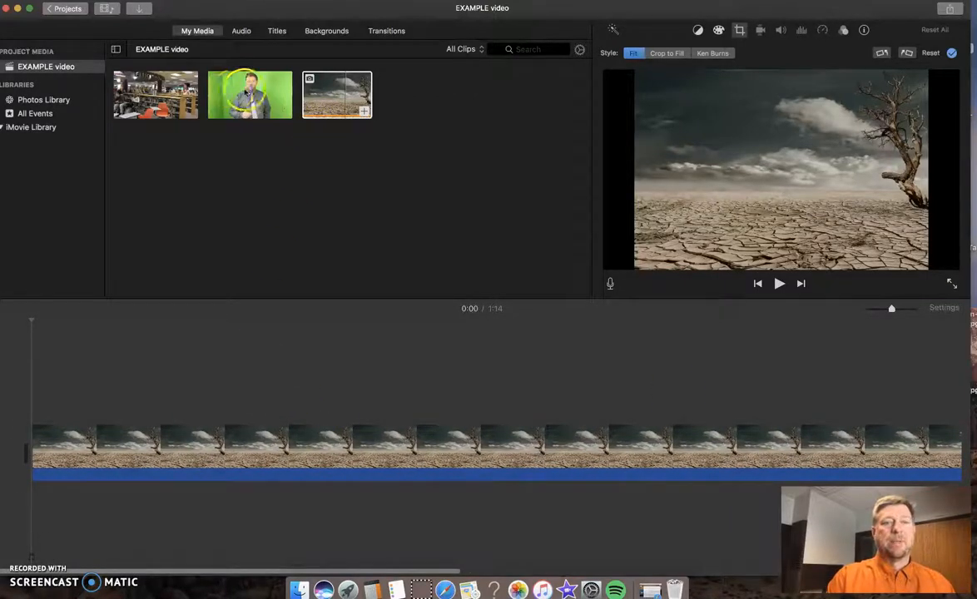
{"action": "left_click", "coordinate": [250, 93]}
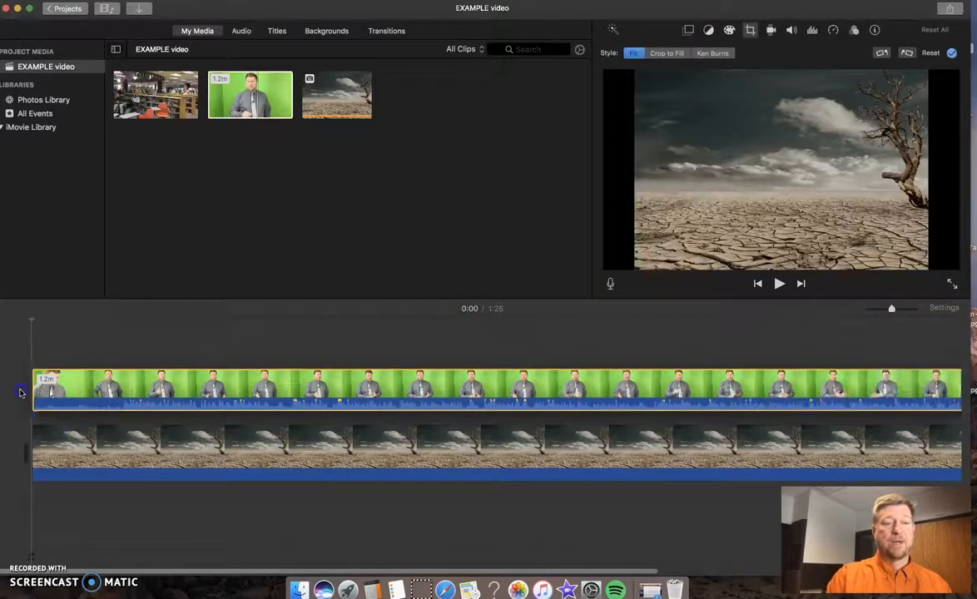
Set the presenter clip's video overlay to Green/Blue Screen so he appears over the desert
{"action": "left_click", "coordinate": [298, 392]}
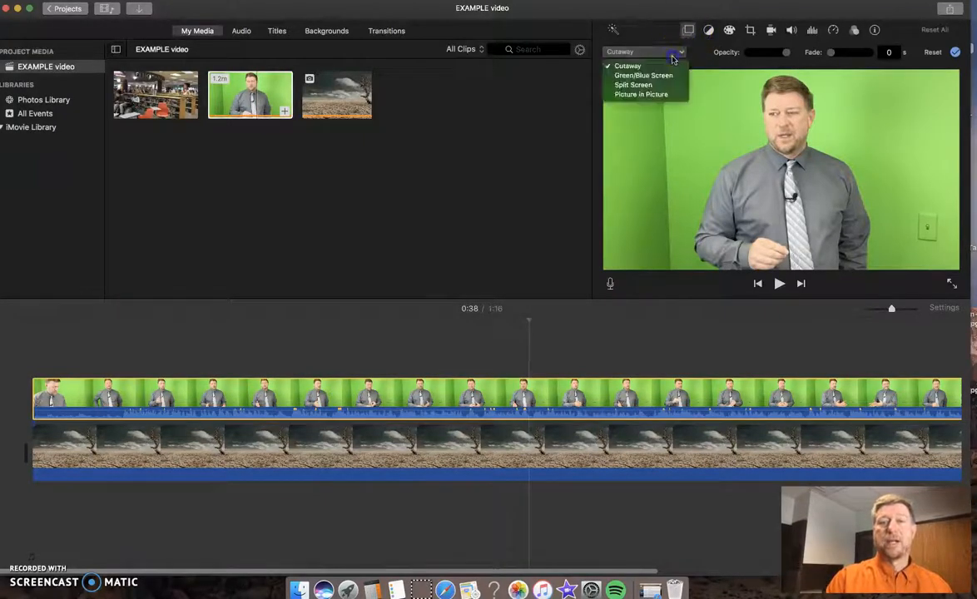
{"action": "left_click", "coordinate": [643, 74]}
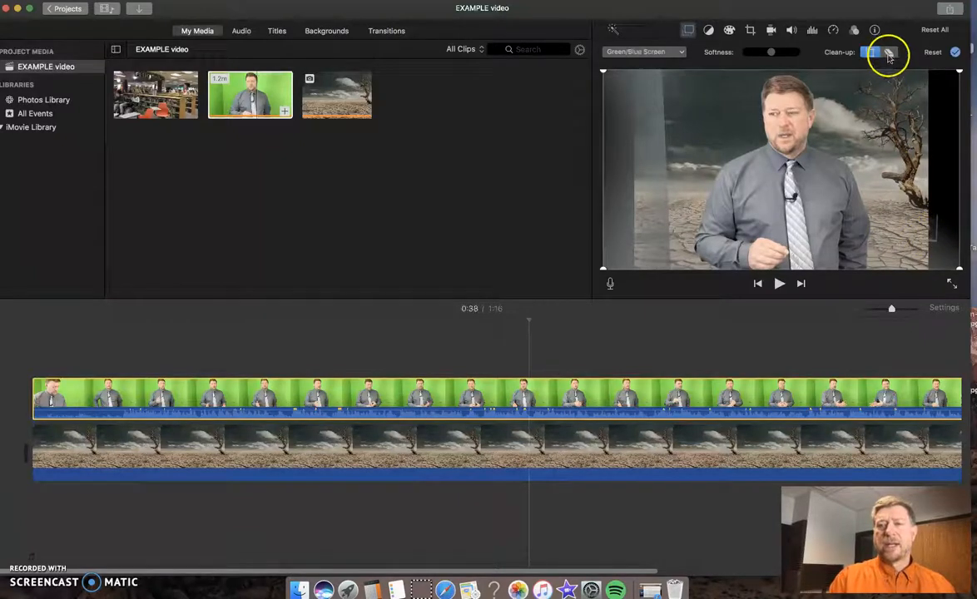
Delete the desert composite clips, leaving the timeline empty
{"action": "left_click", "coordinate": [889, 52]}
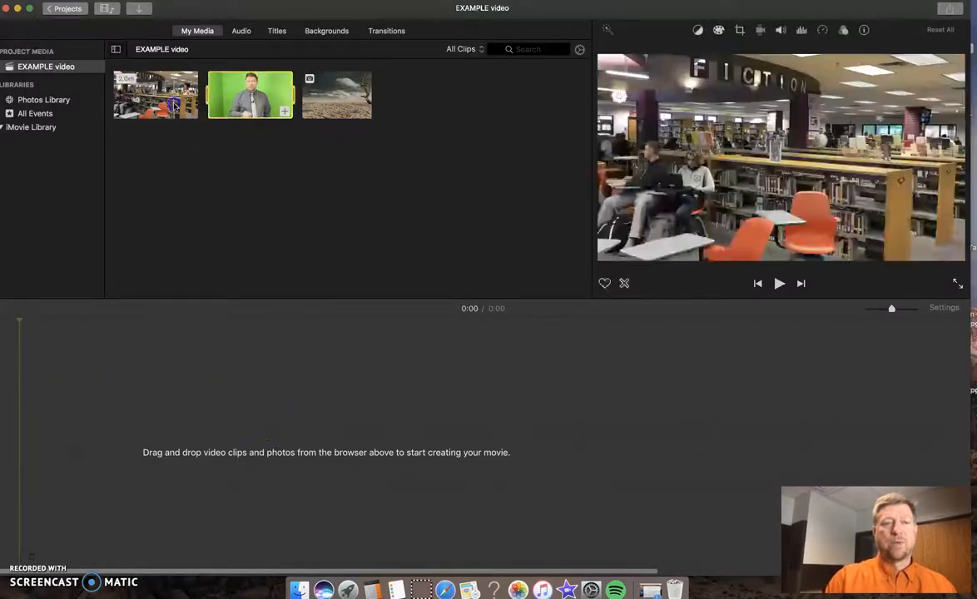
Add the library footage to the timeline with the presenter clip layered above it
{"action": "left_click_drag", "start_coordinate": [156, 93], "coordinate": [323, 449]}
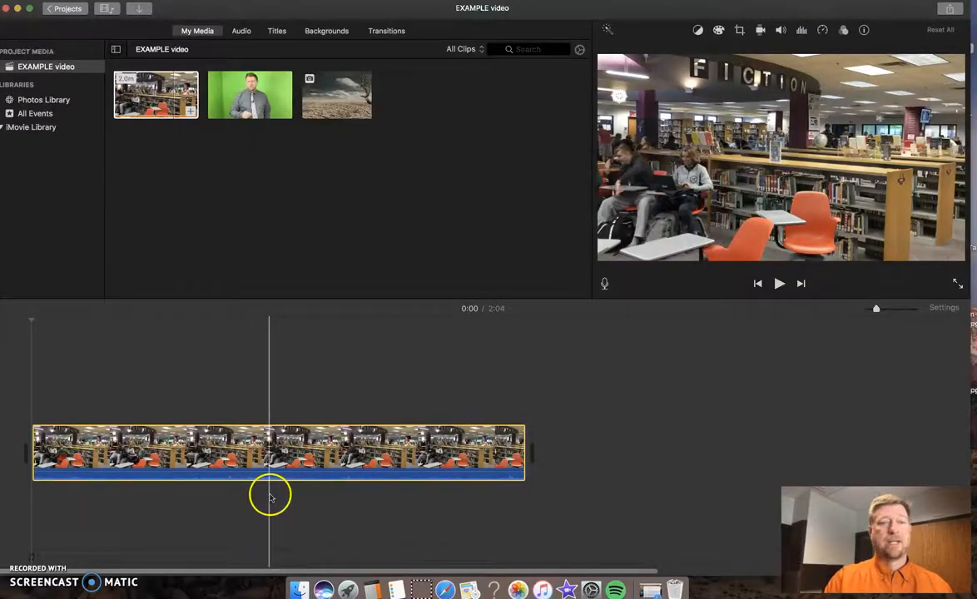
{"action": "left_click", "coordinate": [250, 94]}
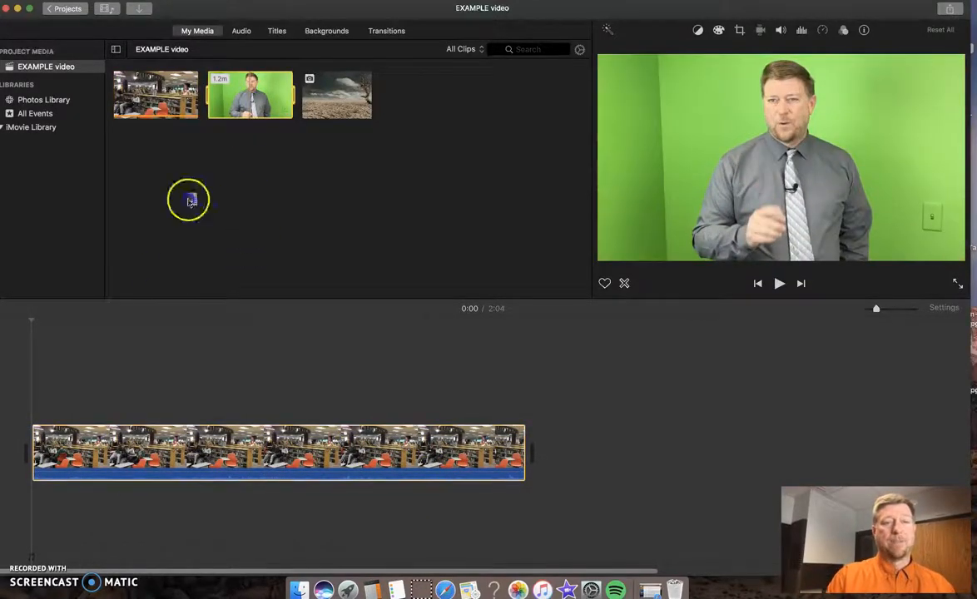
{"action": "left_click_drag", "start_coordinate": [249, 93], "coordinate": [183, 398]}
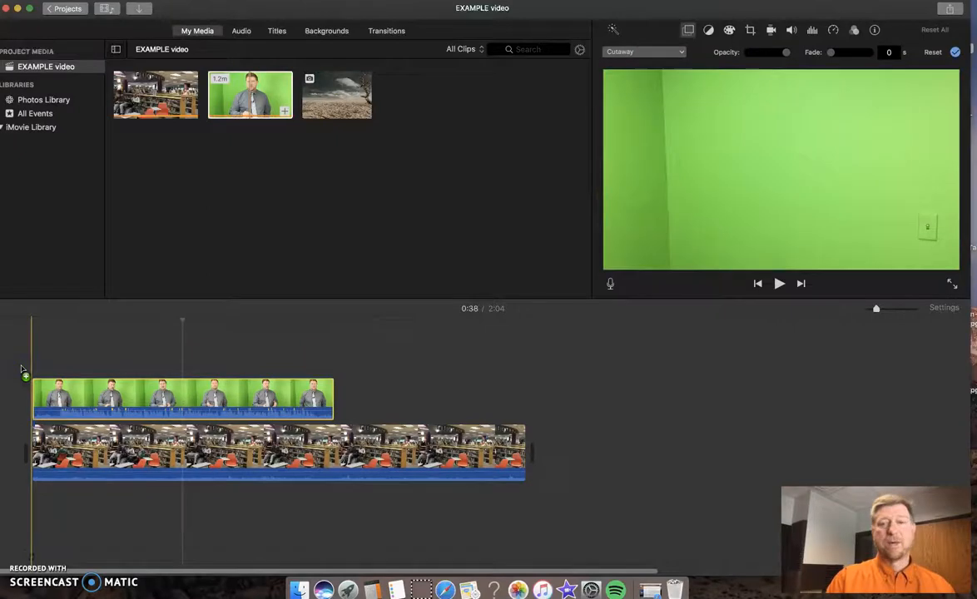
Set the presenter clip's overlay to Green/Blue Screen to key out the green background
{"action": "left_click", "coordinate": [646, 51]}
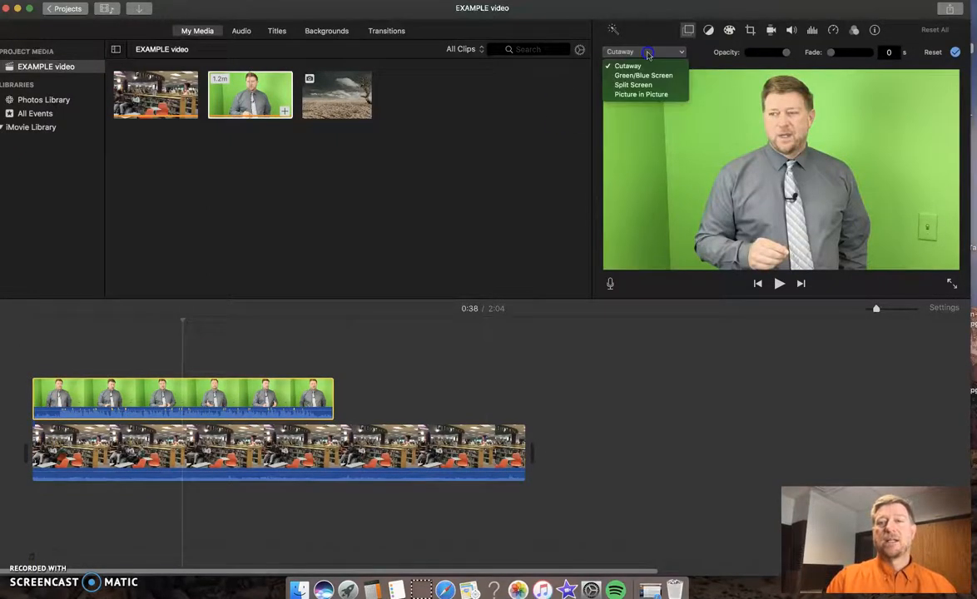
{"action": "left_click", "coordinate": [643, 75]}
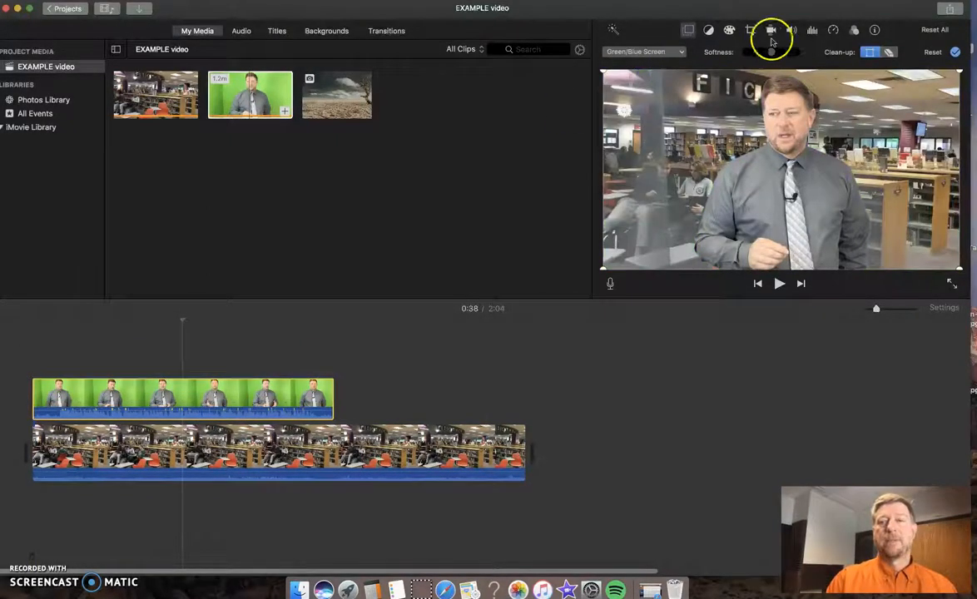